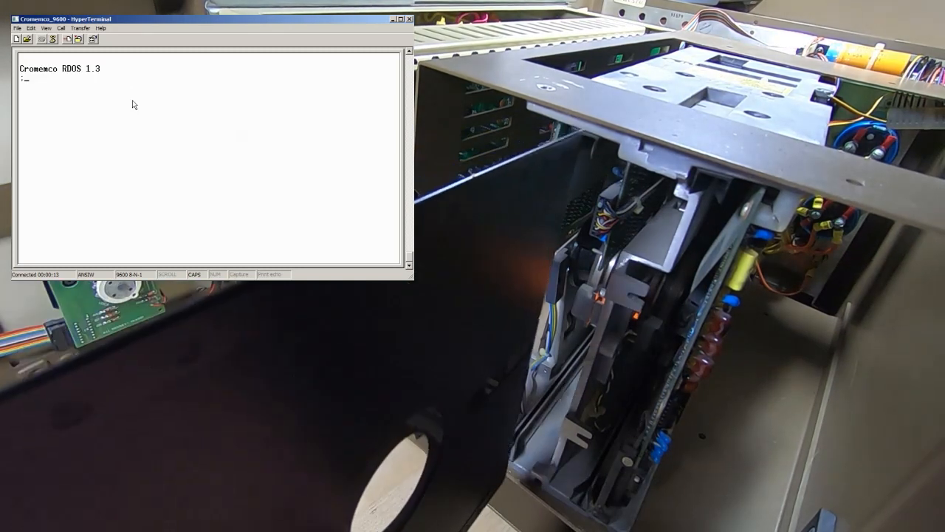
{"action": "type", "text": "B"}
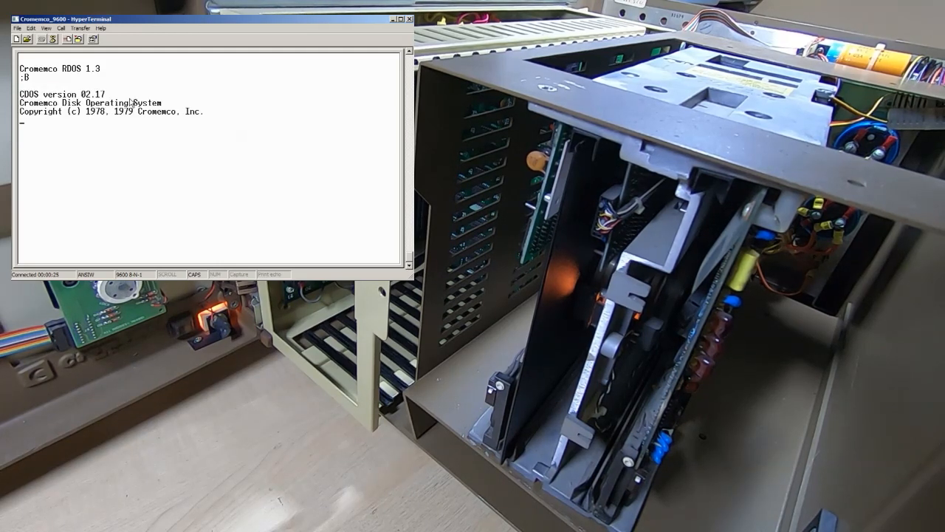
{"action": "type", "text": "A."}
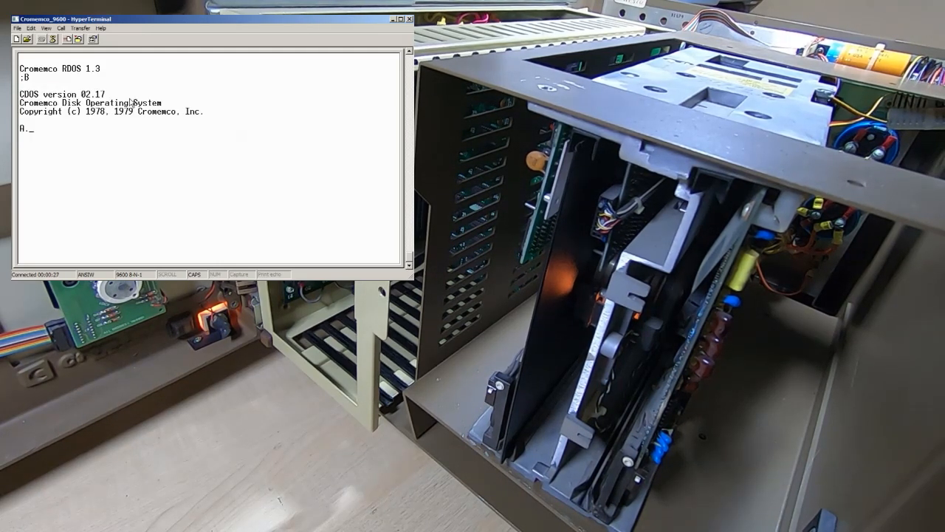